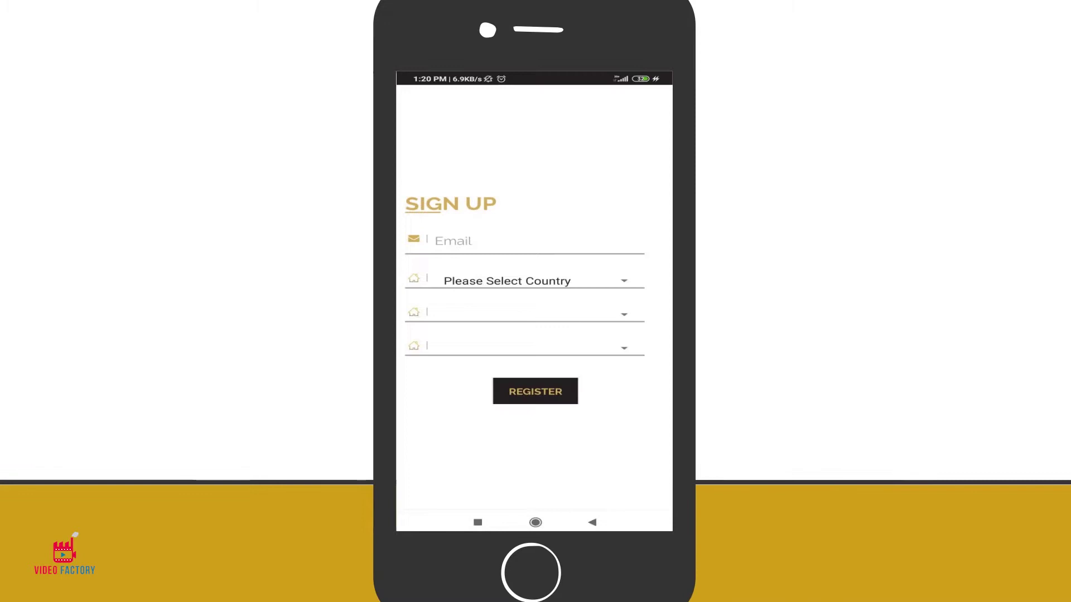
# Submit the completed Sign Up form with REGISTER, landing on the empty Bank Details screen
pyautogui.click(535, 391)
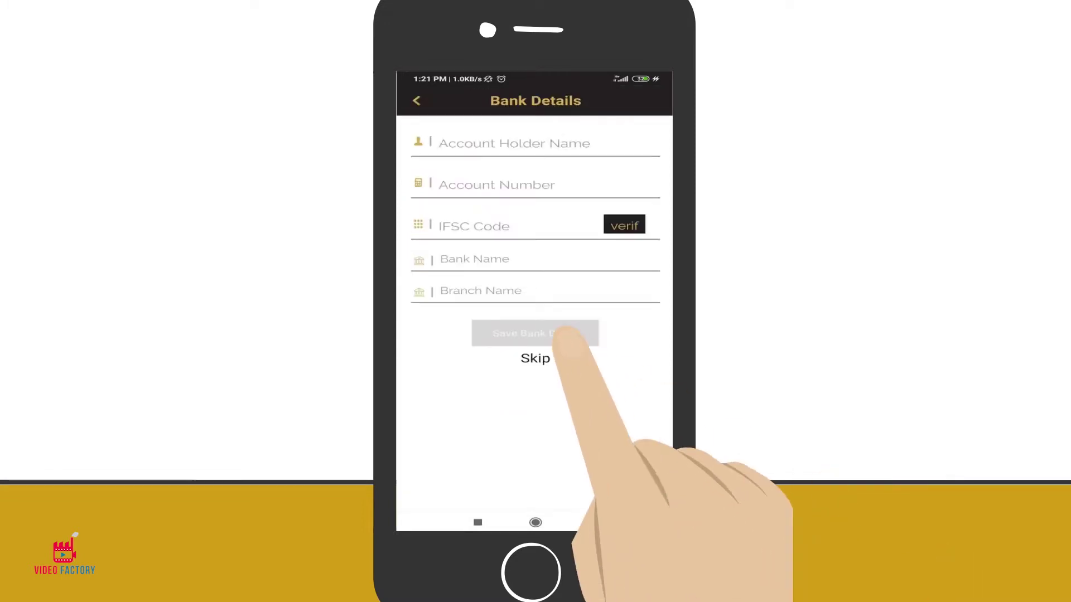